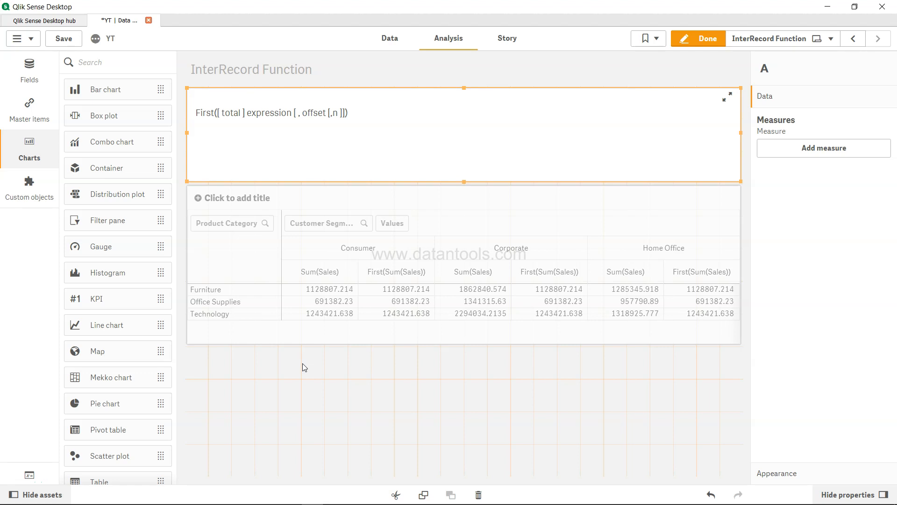
pyautogui.moveTo(229, 119)
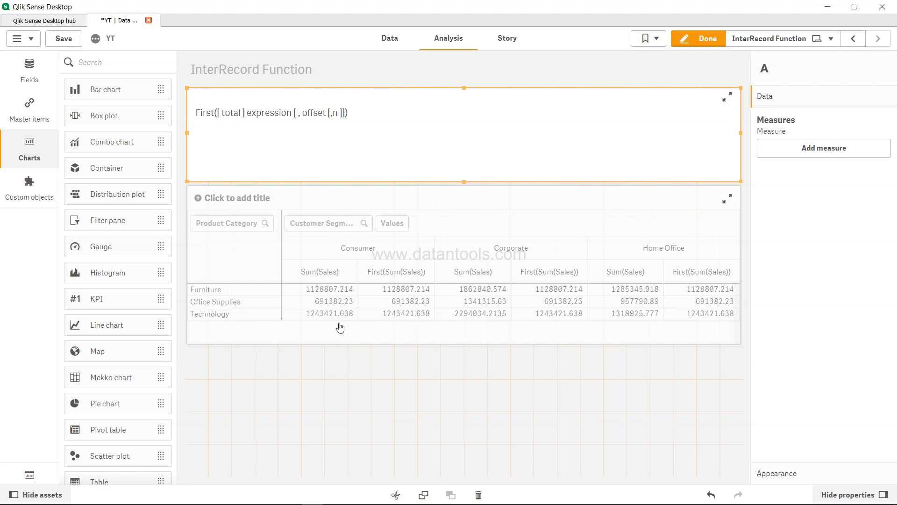
pyautogui.moveTo(402, 315)
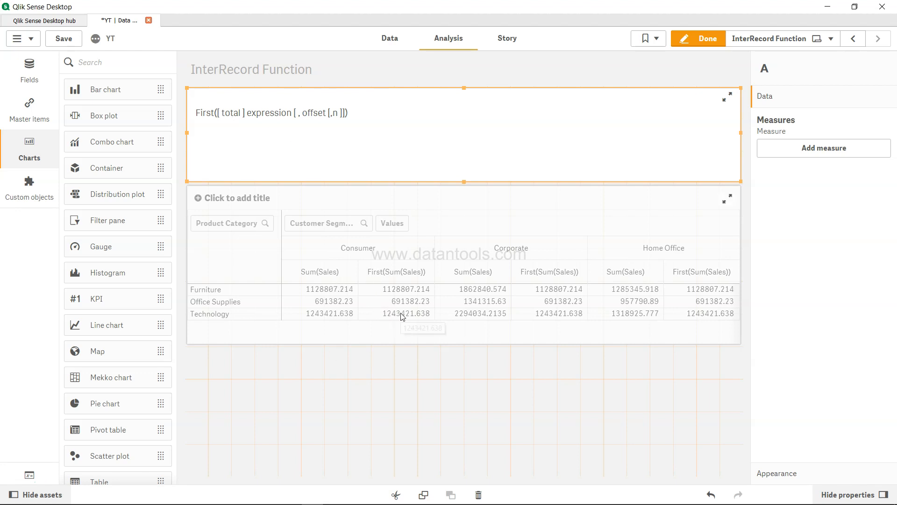
pyautogui.moveTo(384, 311)
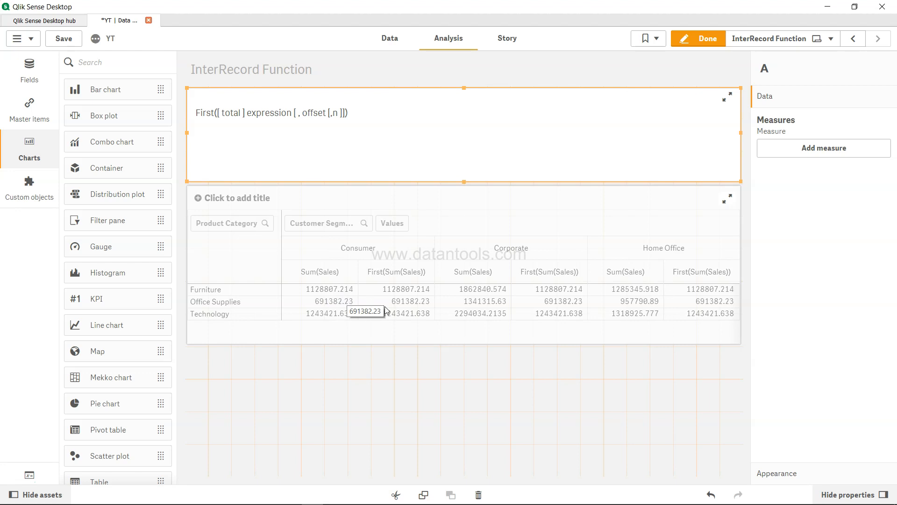
pyautogui.moveTo(334, 318)
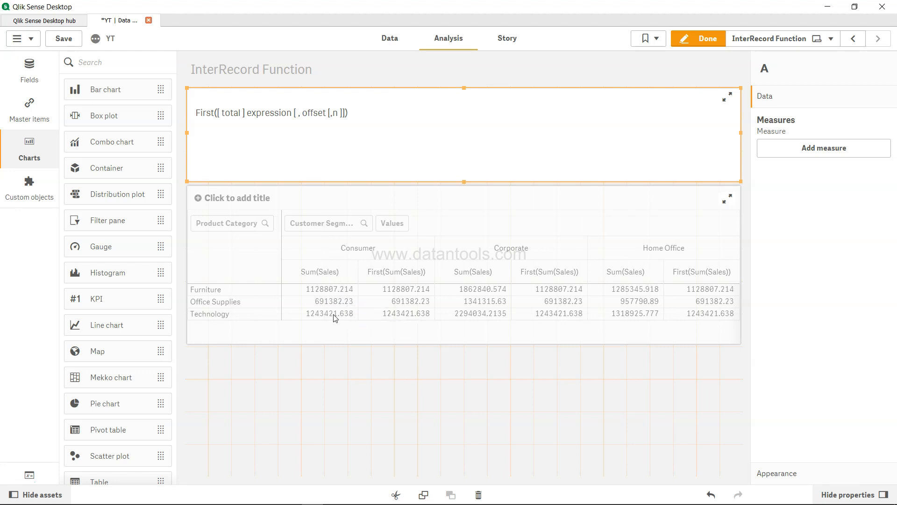
# Step: Open the pivot table's properties and select the First(Sum(Sales)) measure expression
pyautogui.click(361, 323)
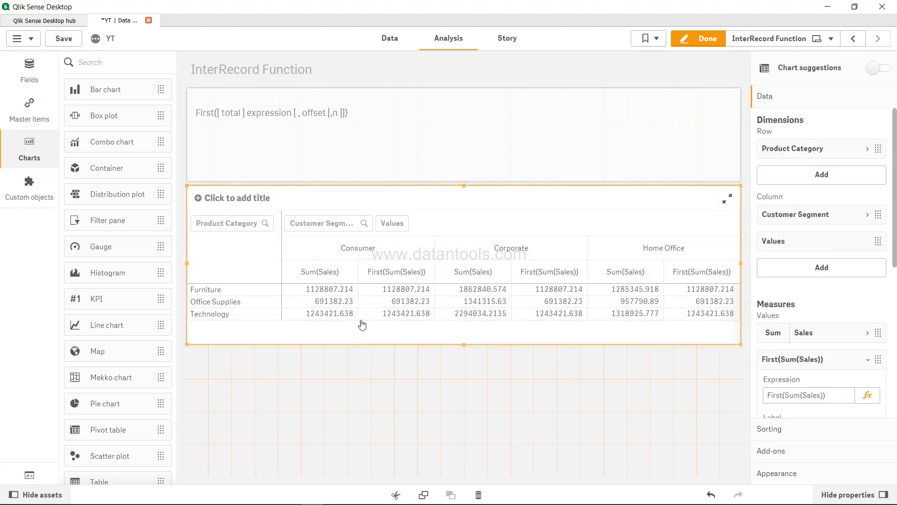
pyautogui.moveTo(380, 282)
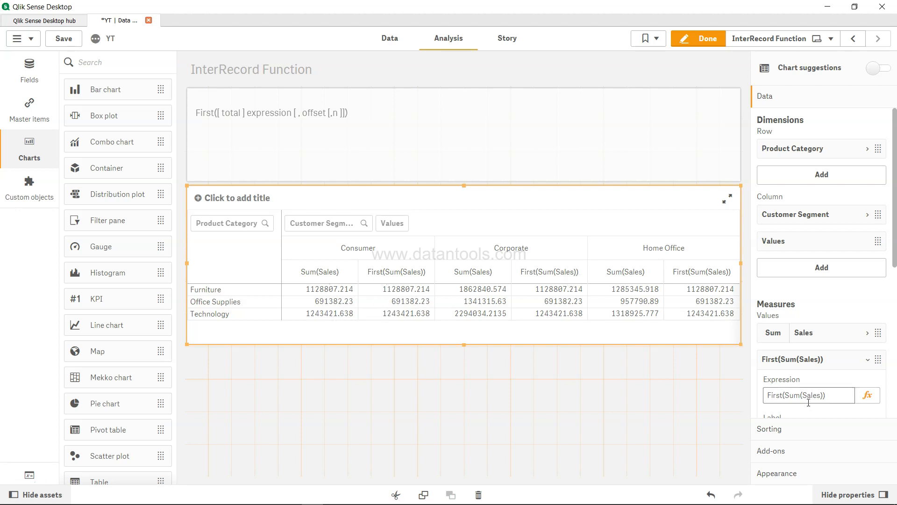
pyautogui.tripleClick(807, 395)
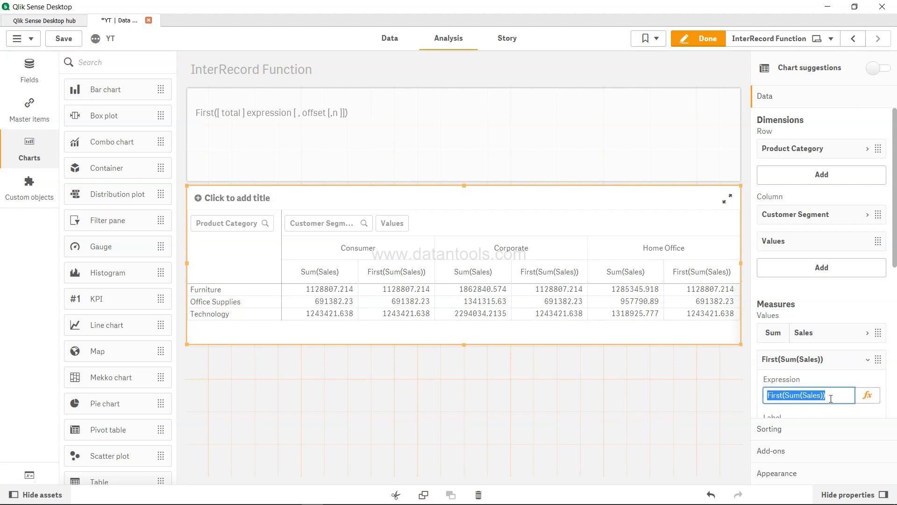
pyautogui.moveTo(548, 365)
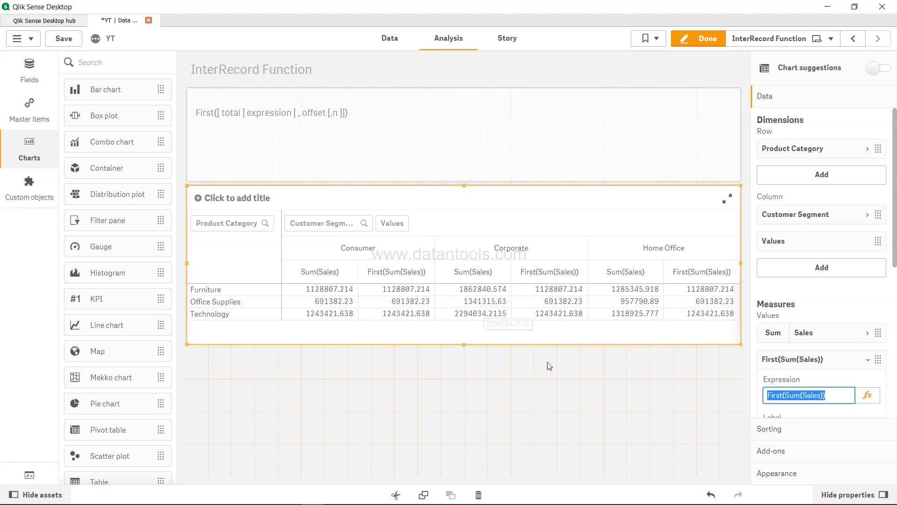
pyautogui.moveTo(660, 349)
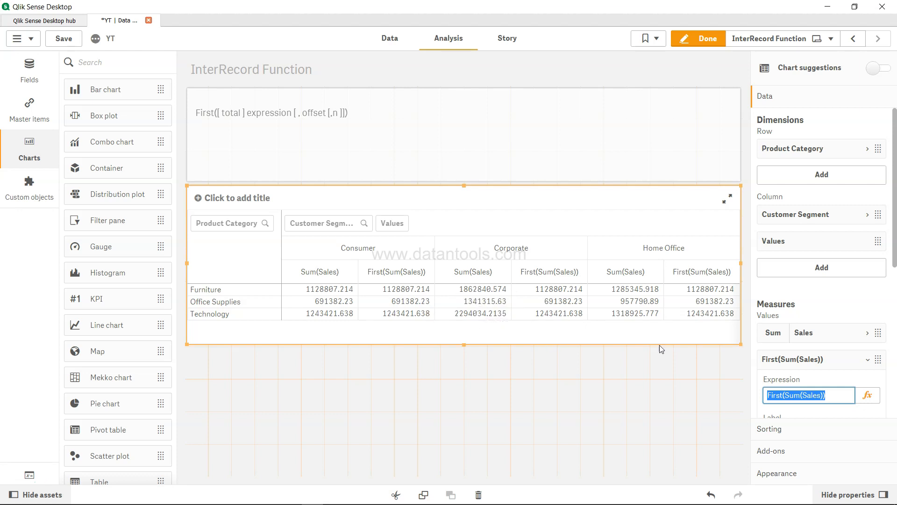
pyautogui.moveTo(407, 324)
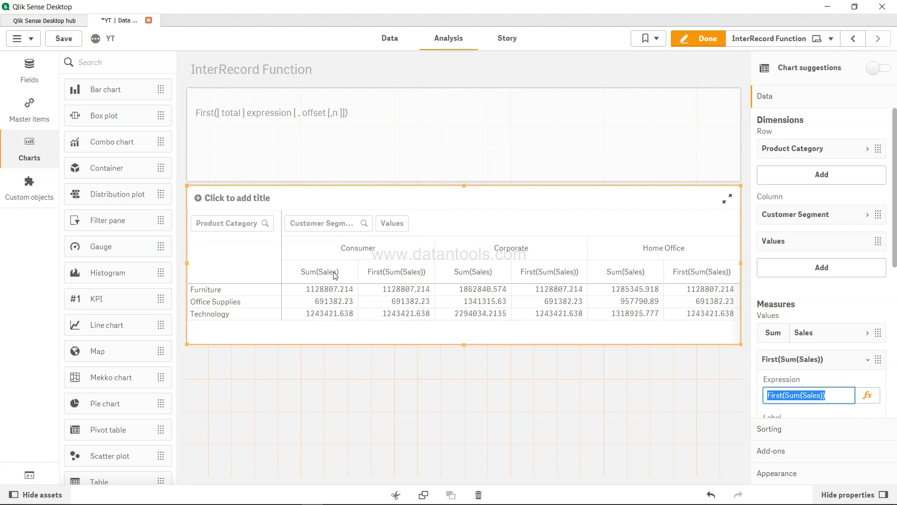
pyautogui.moveTo(341, 279)
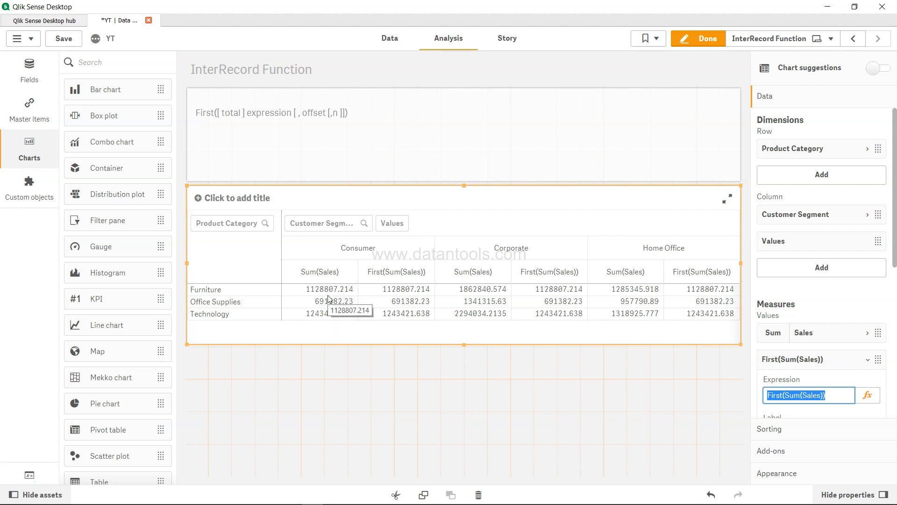
pyautogui.moveTo(624, 301)
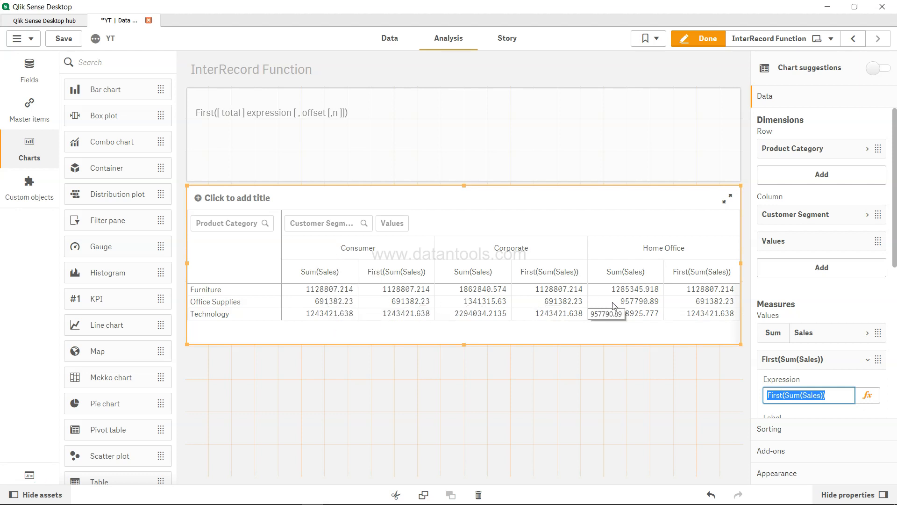
# Step: Exit edit mode to view the pivot table across all four customer segments
pyautogui.click(698, 38)
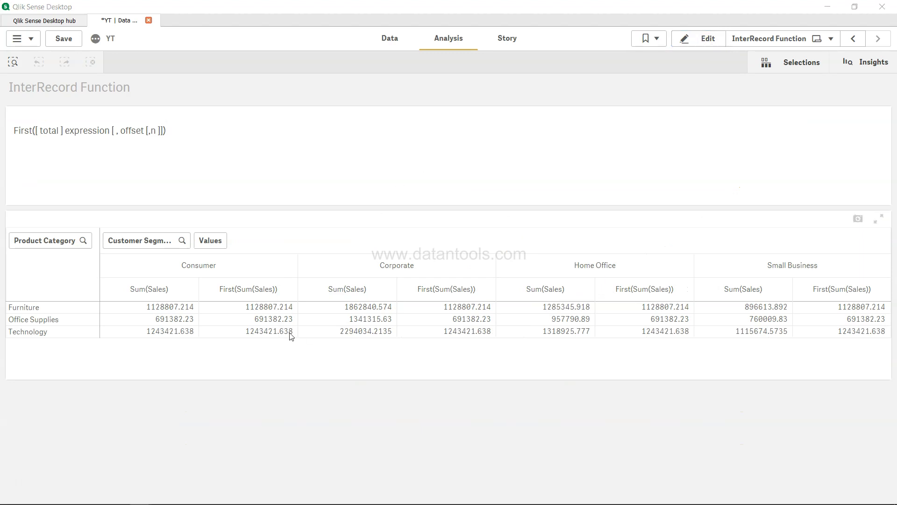
pyautogui.moveTo(233, 278)
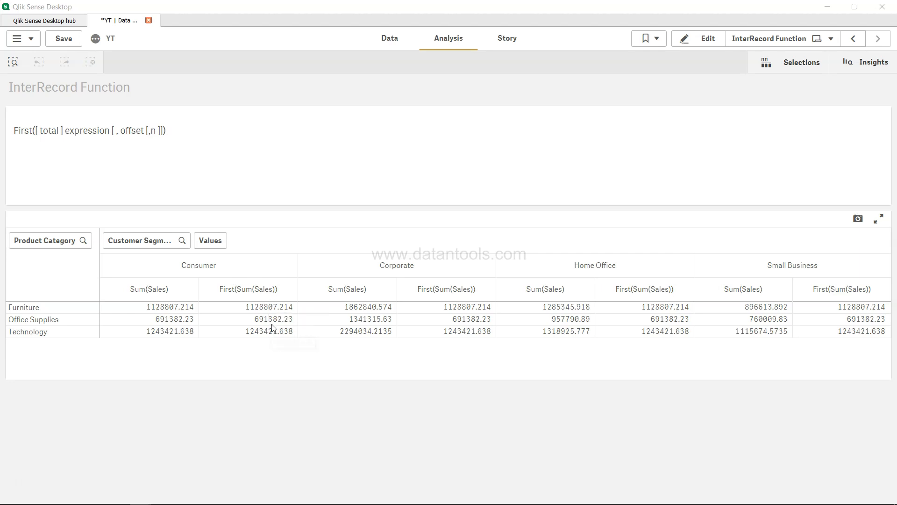
pyautogui.moveTo(474, 316)
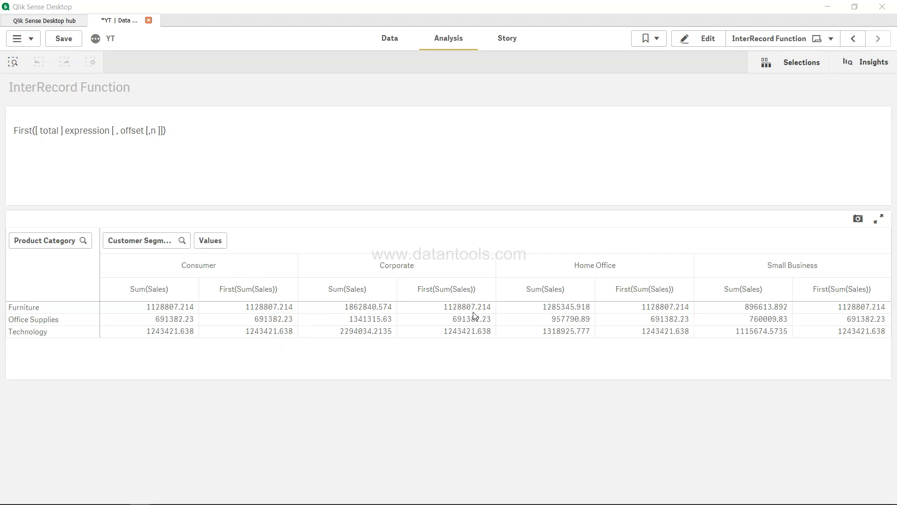
pyautogui.moveTo(616, 278)
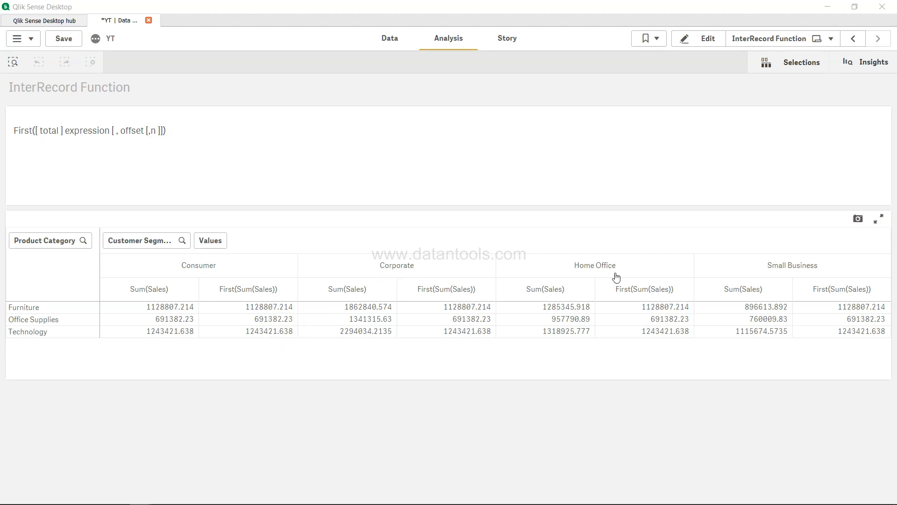
pyautogui.moveTo(649, 306)
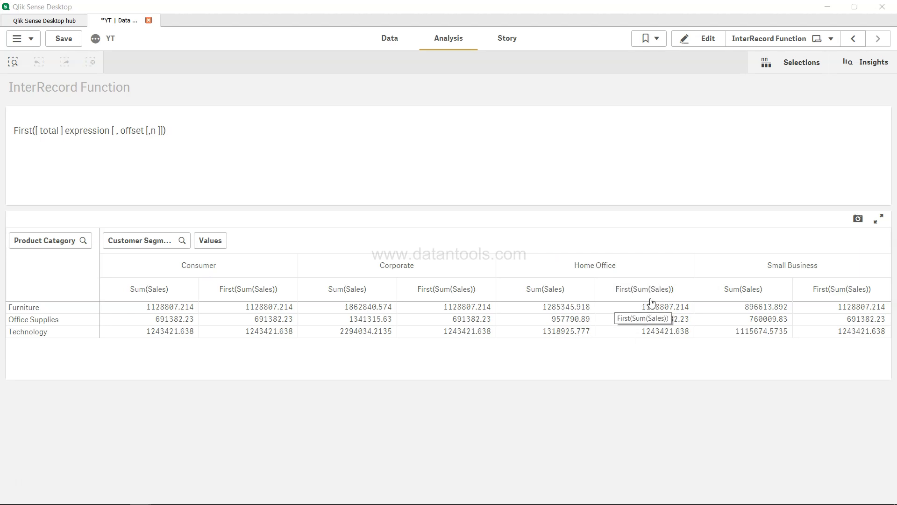
pyautogui.moveTo(168, 318)
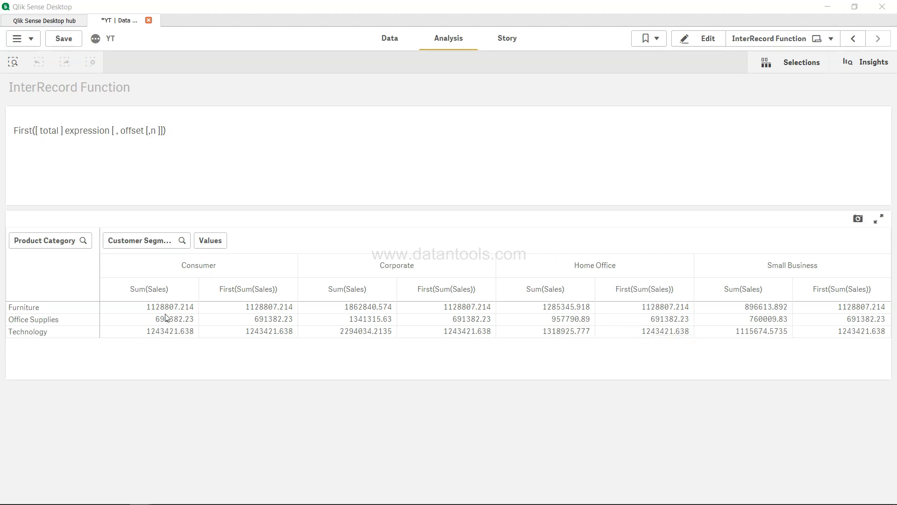
pyautogui.moveTo(171, 318)
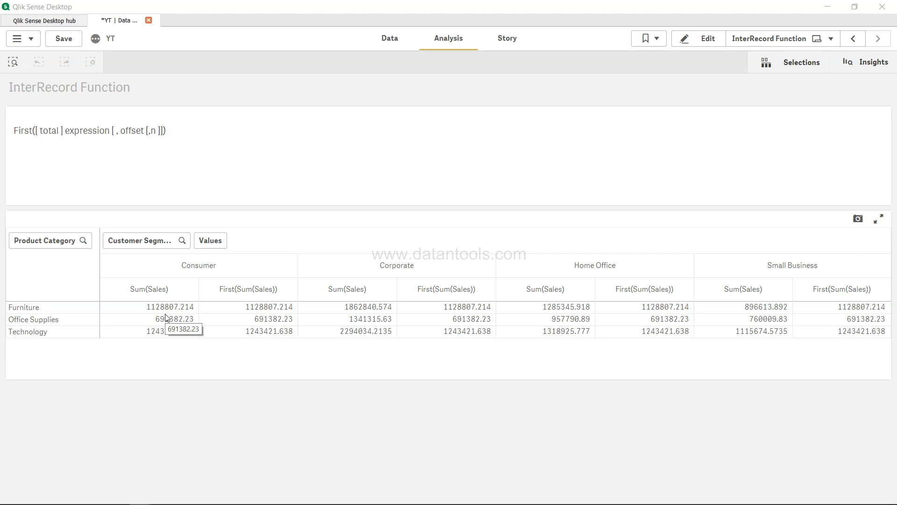
pyautogui.moveTo(629, 304)
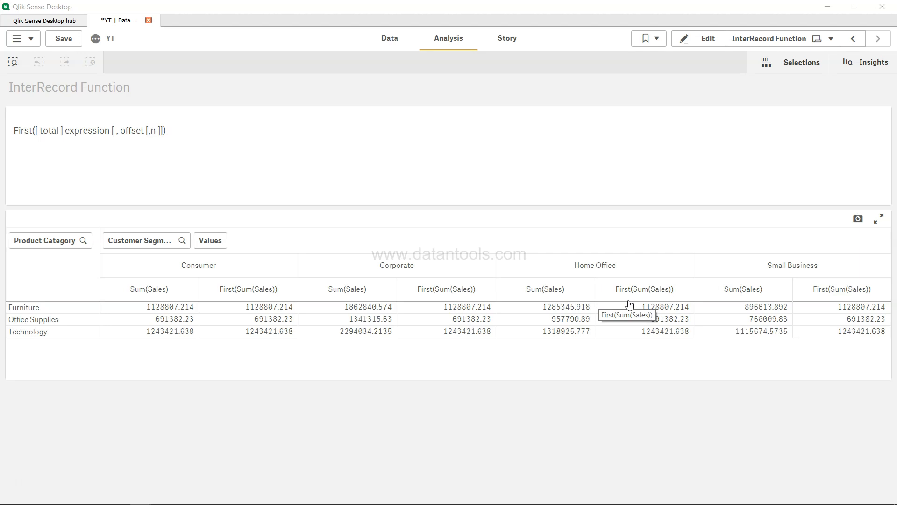
pyautogui.moveTo(227, 347)
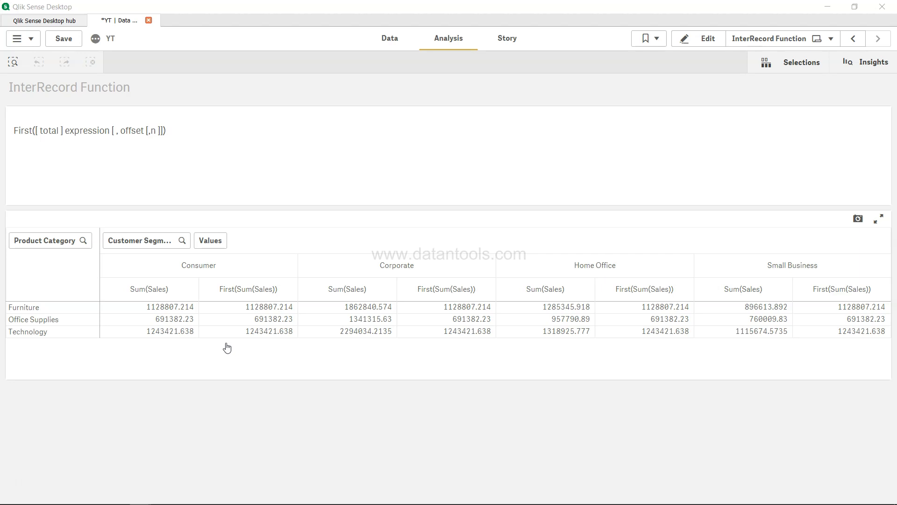
pyautogui.moveTo(382, 271)
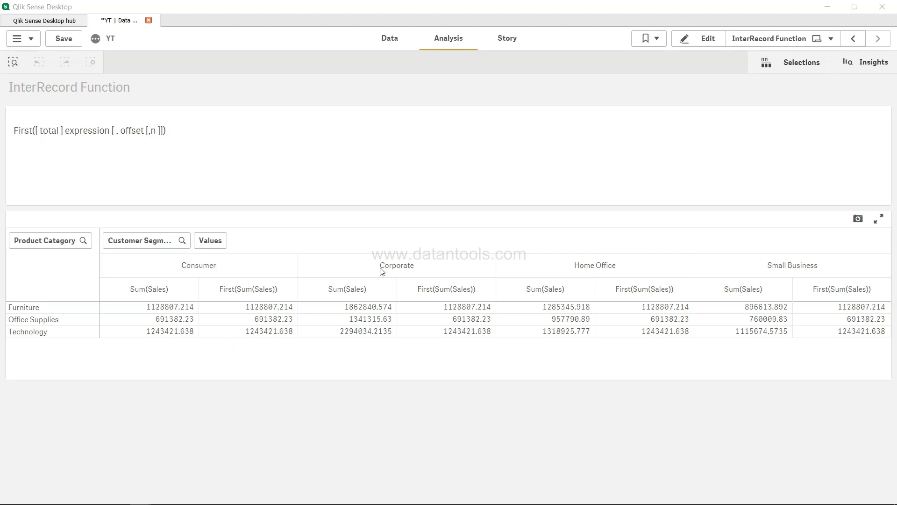
pyautogui.moveTo(729, 352)
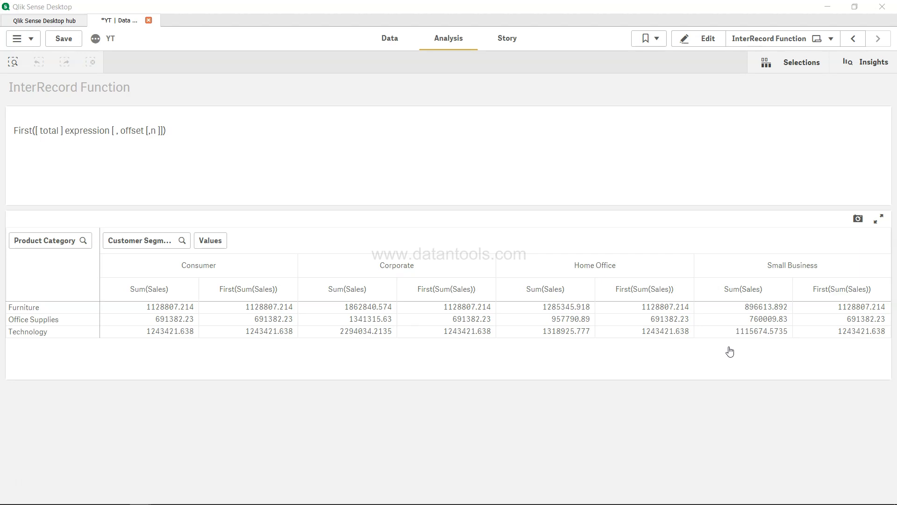
pyautogui.moveTo(241, 356)
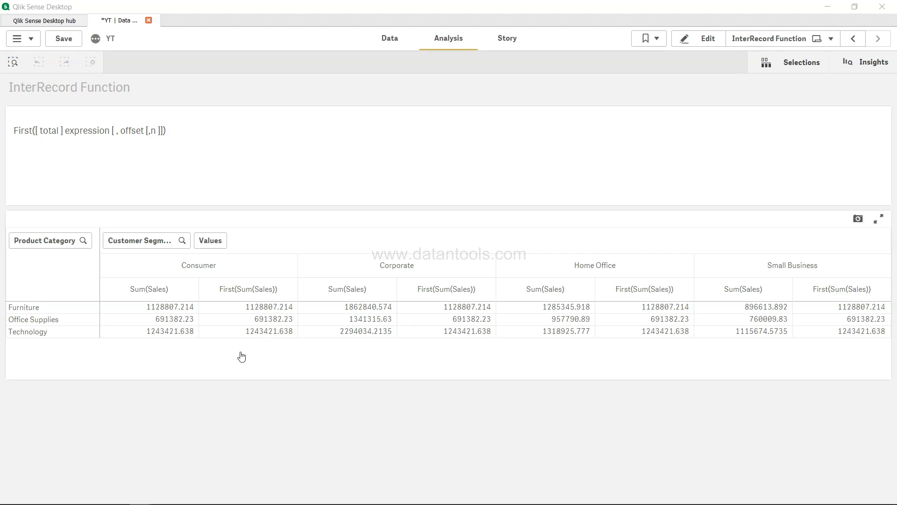
pyautogui.moveTo(252, 353)
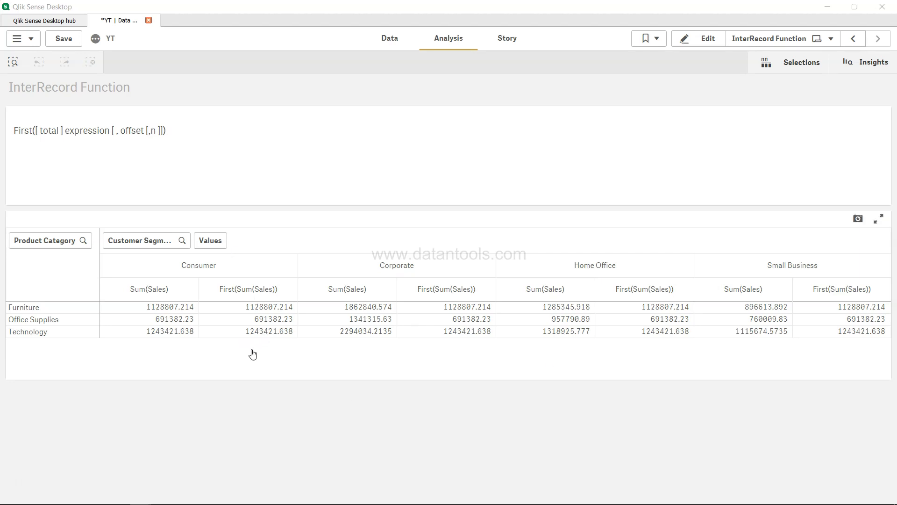
pyautogui.moveTo(377, 285)
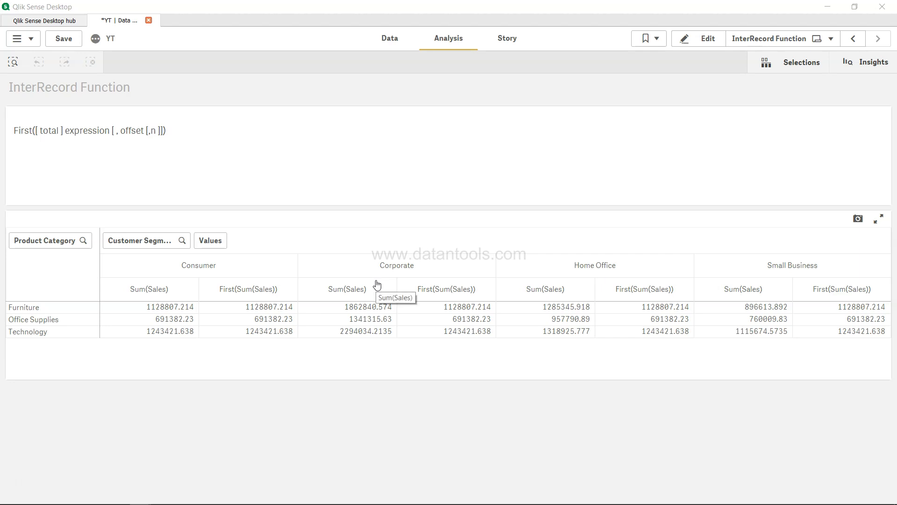
pyautogui.moveTo(612, 291)
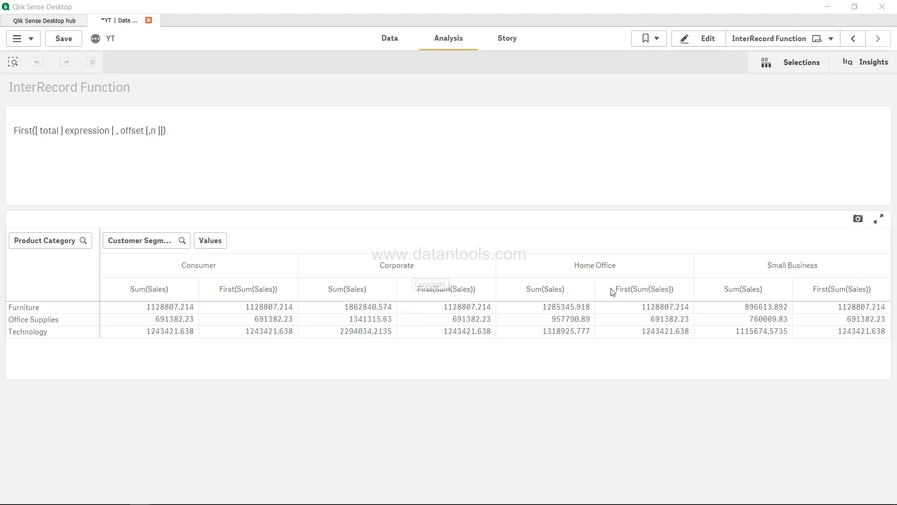
pyautogui.moveTo(428, 326)
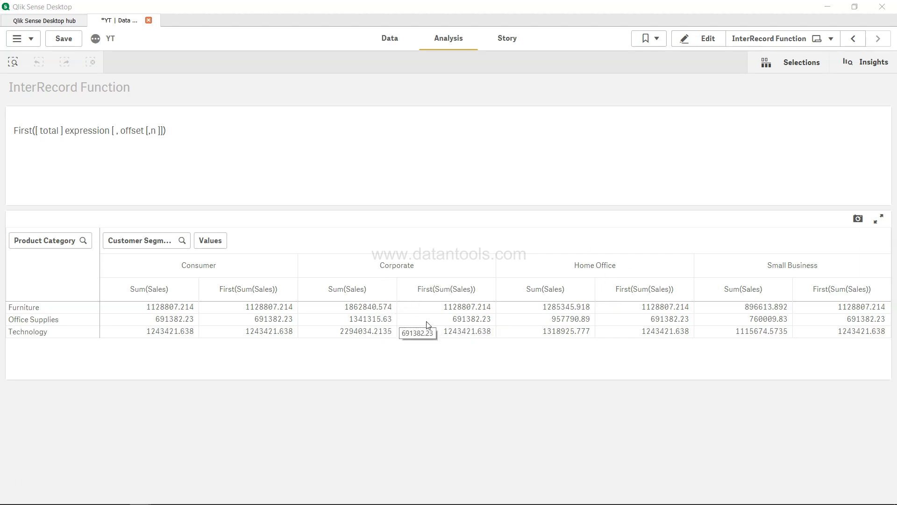
pyautogui.moveTo(377, 329)
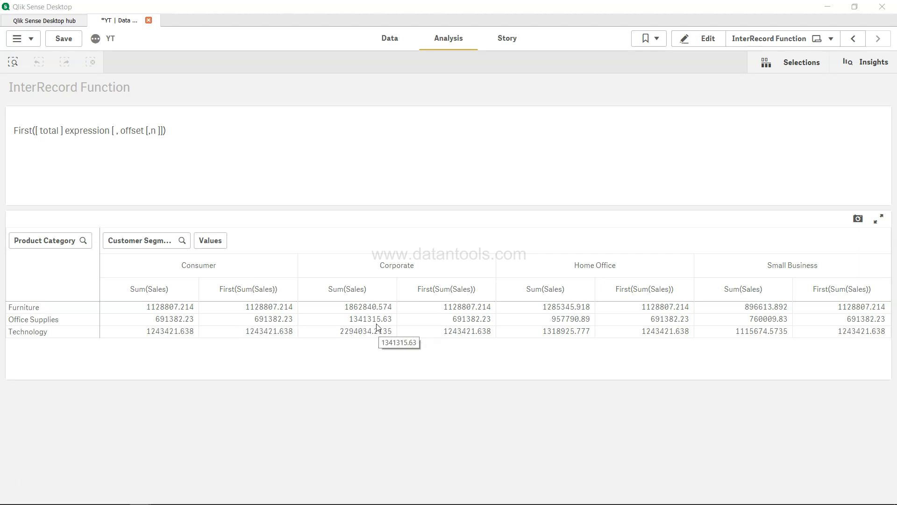
pyautogui.moveTo(424, 345)
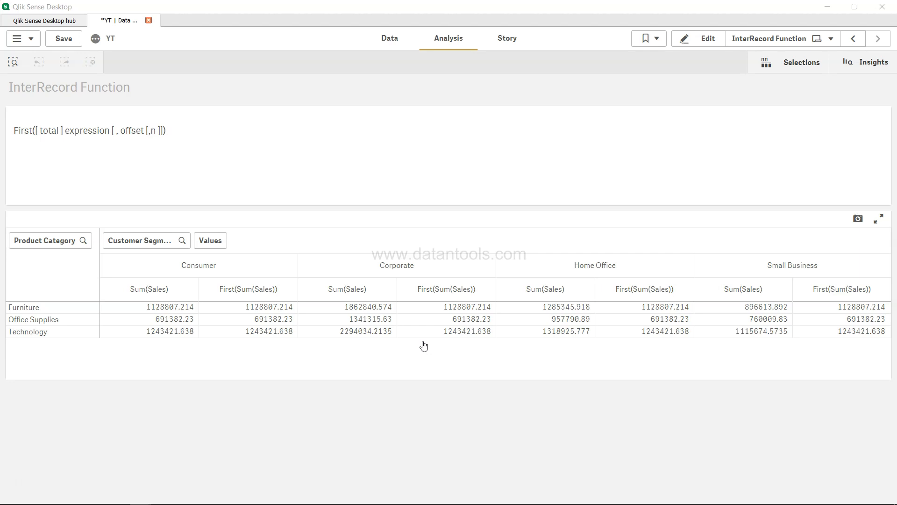
pyautogui.moveTo(196, 285)
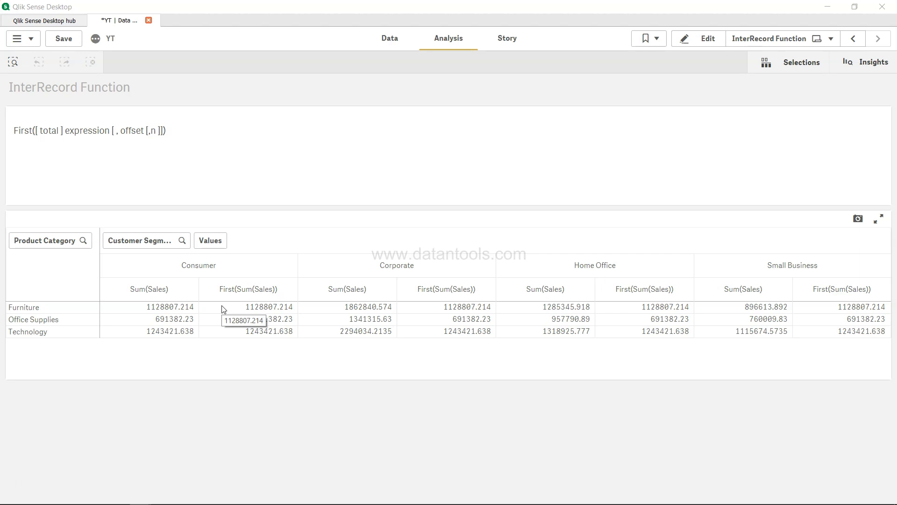
pyautogui.moveTo(835, 279)
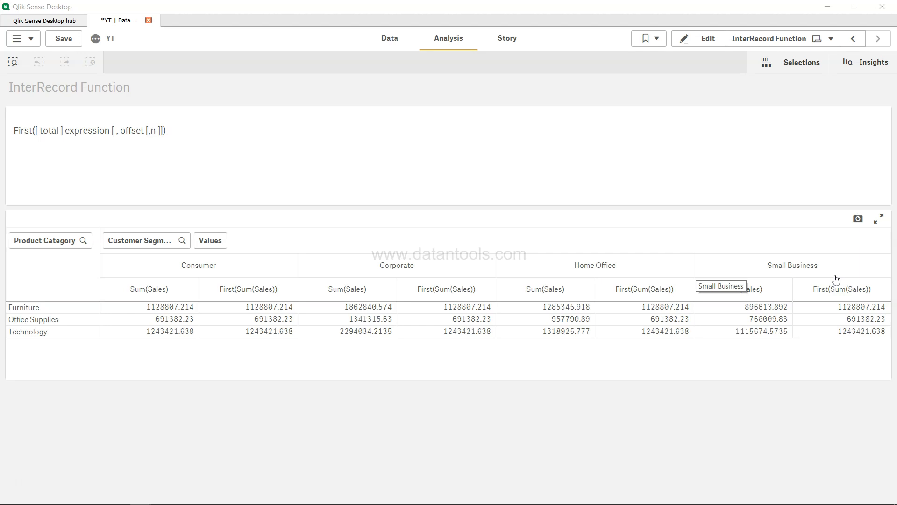
pyautogui.moveTo(694, 24)
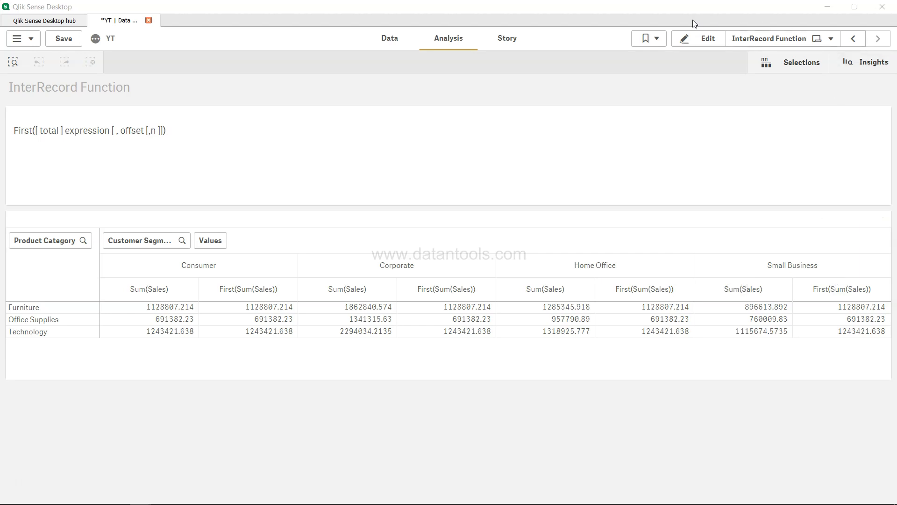
# Step: Switch the InterRecord Function sheet back into edit mode
pyautogui.click(707, 38)
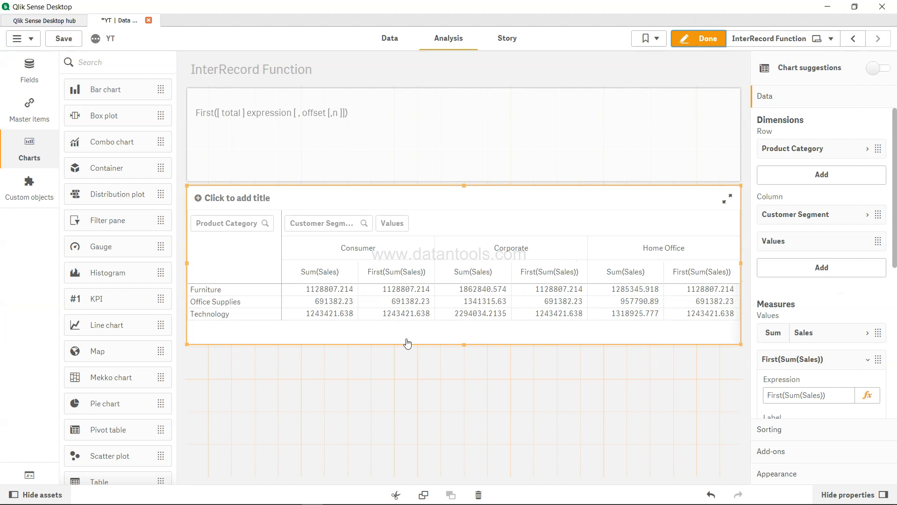
pyautogui.moveTo(502, 314)
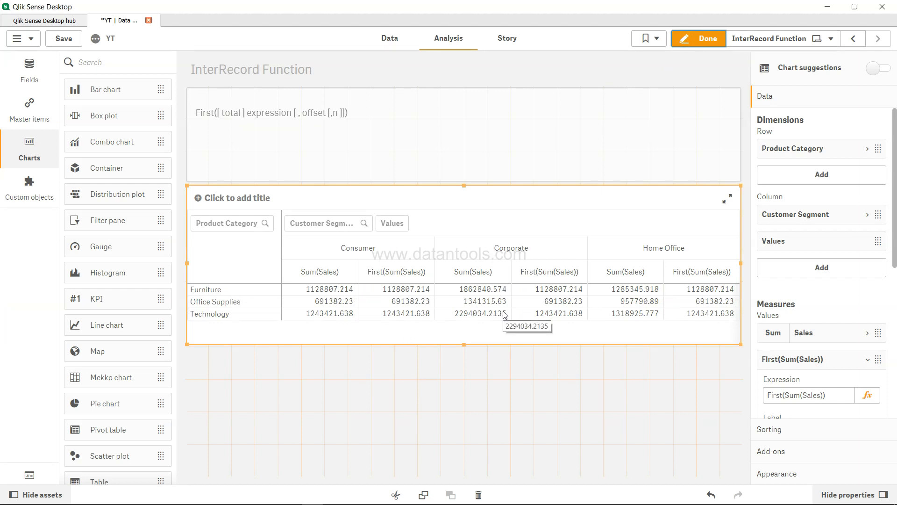
pyautogui.moveTo(633, 302)
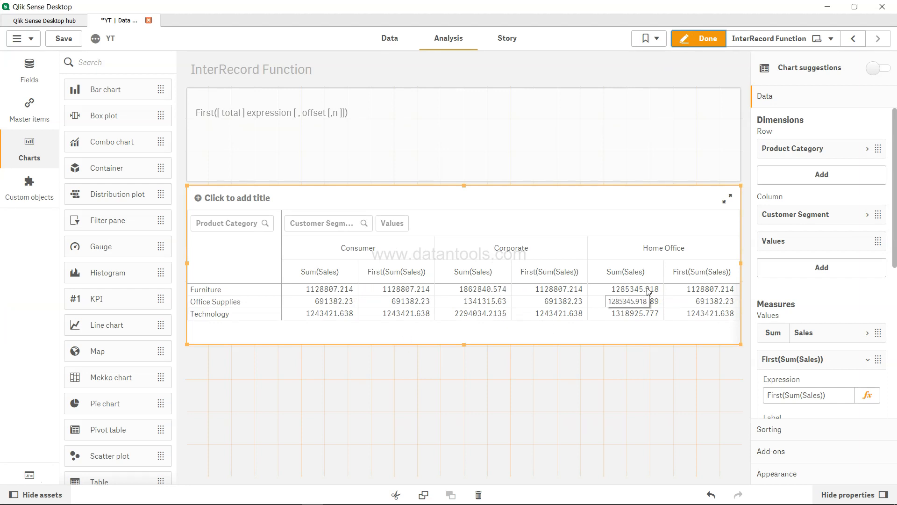
# Step: Change the measure to First(Sum(Sales),2) and exit edit mode
pyautogui.click(808, 395)
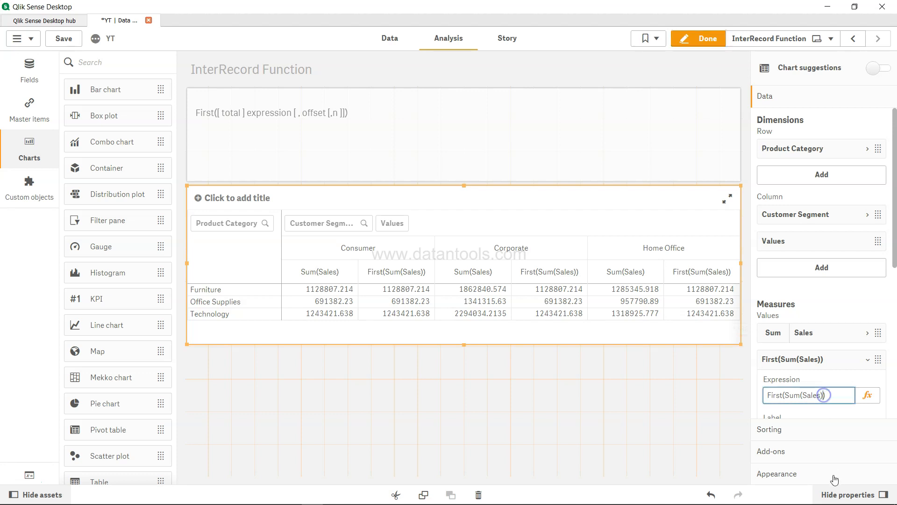
pyautogui.write(',')
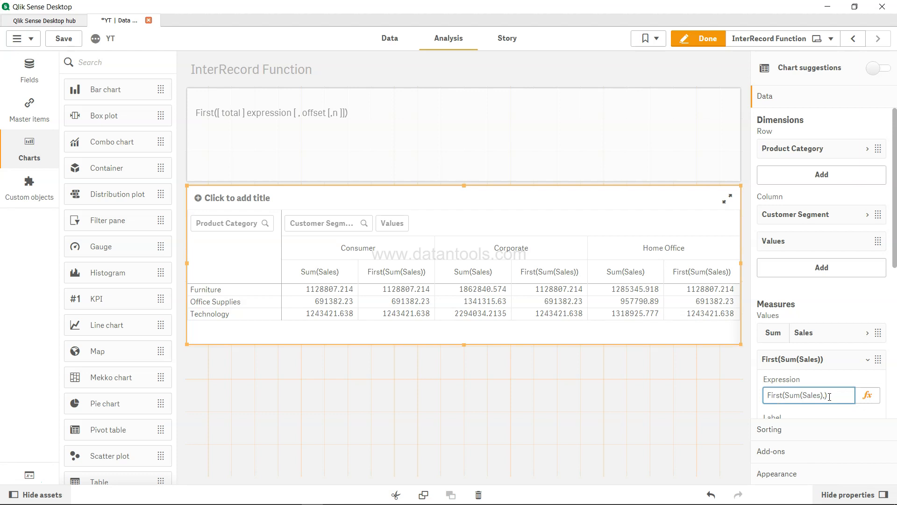
pyautogui.write('2')
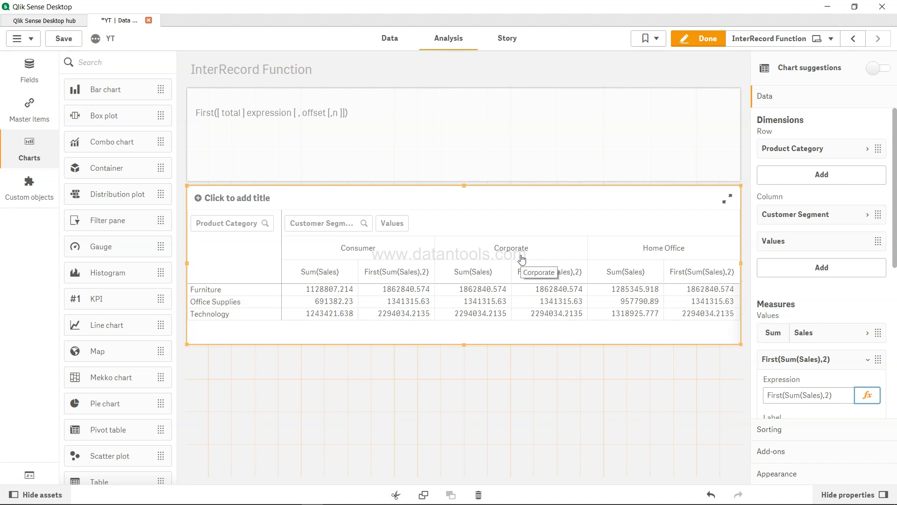
pyautogui.moveTo(557, 313)
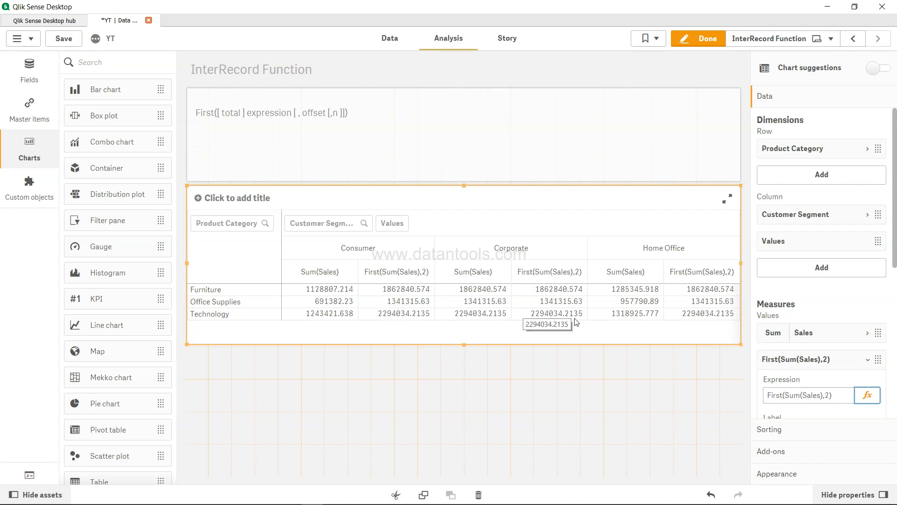
pyautogui.moveTo(479, 323)
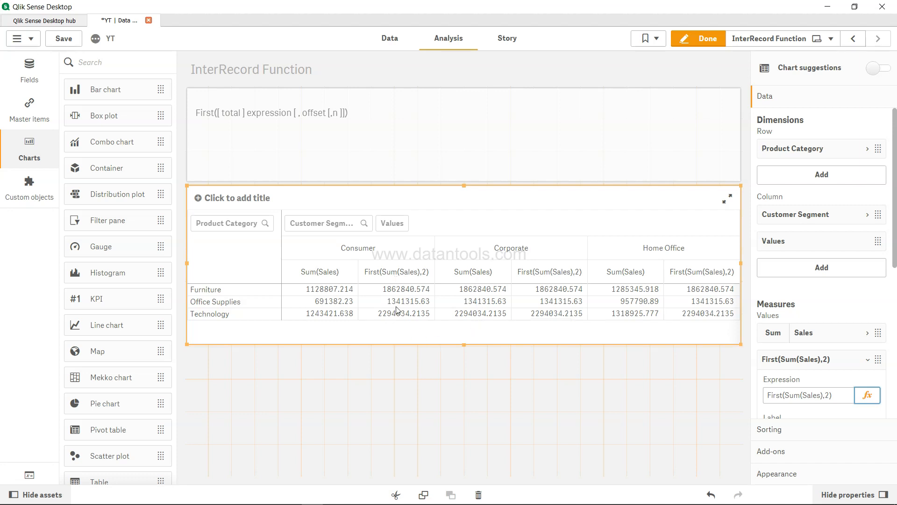
pyautogui.moveTo(716, 312)
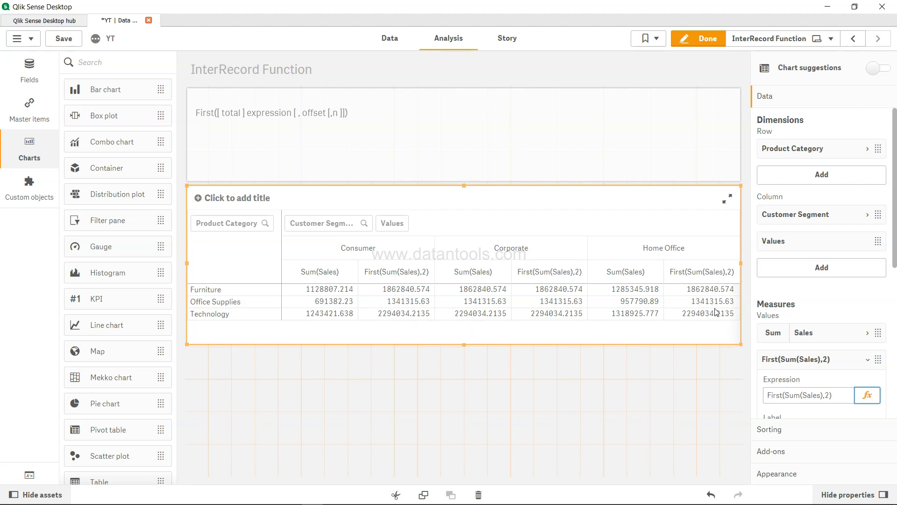
pyautogui.moveTo(715, 313)
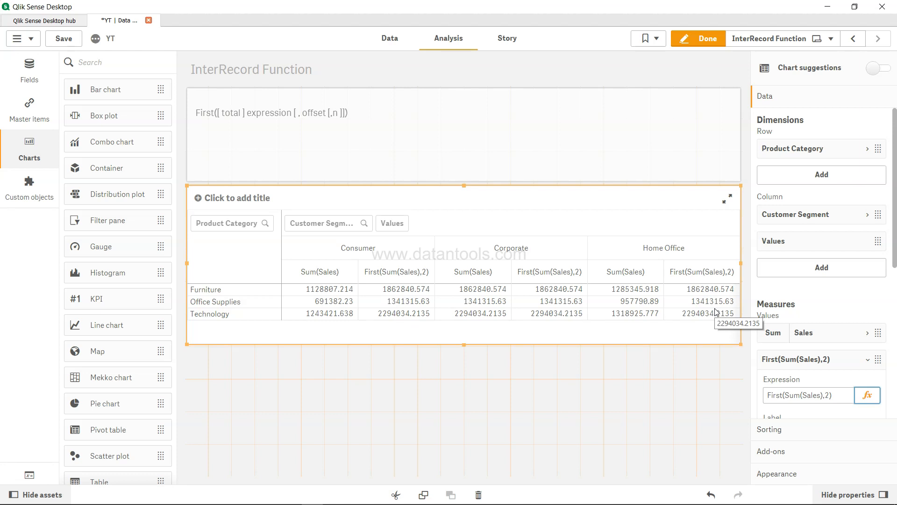
pyautogui.click(698, 39)
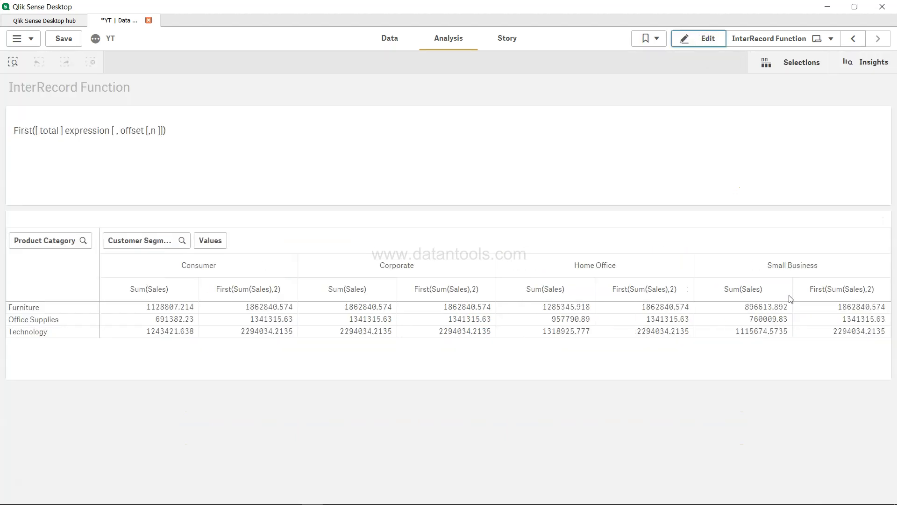
pyautogui.moveTo(832, 316)
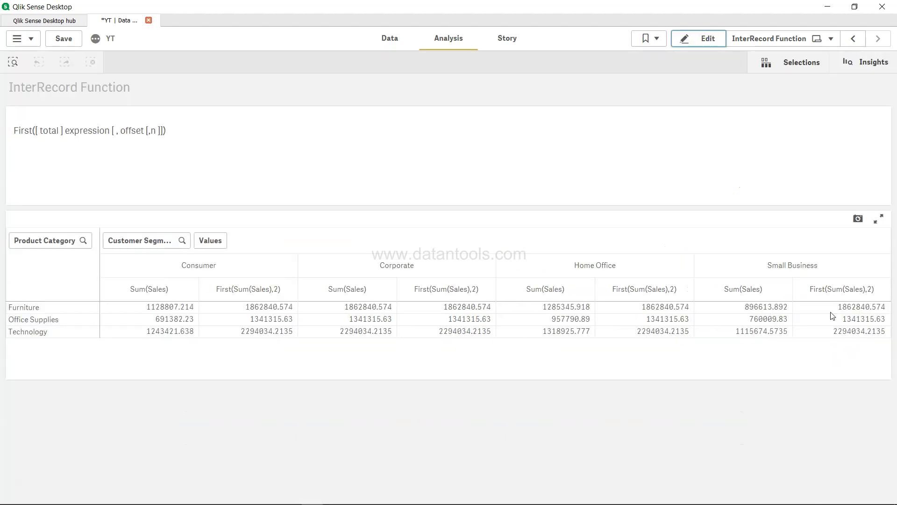
pyautogui.moveTo(858, 320)
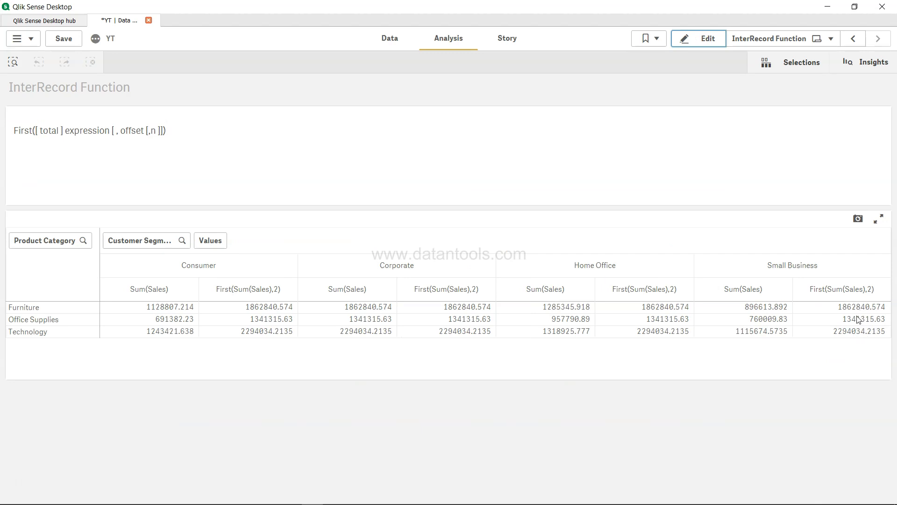
pyautogui.moveTo(416, 308)
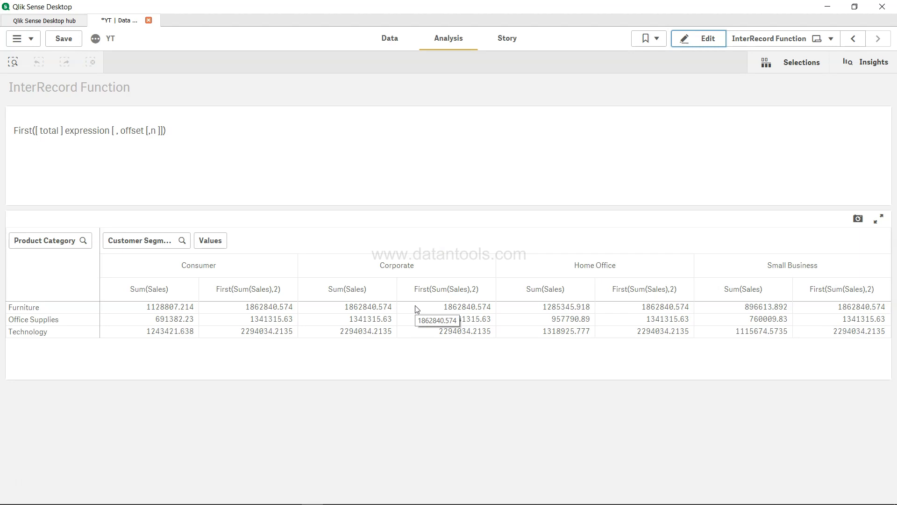
pyautogui.moveTo(709, 53)
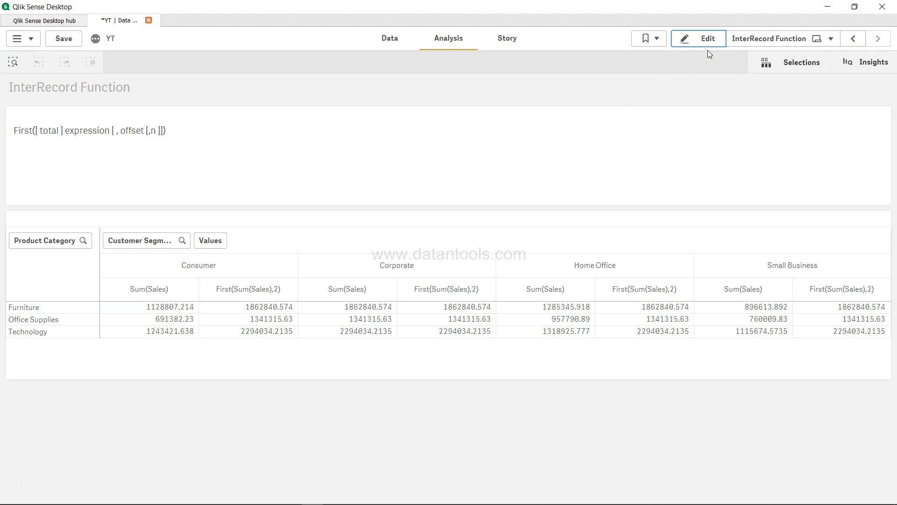
# Step: Put the InterRecord Function sheet into edit mode again
pyautogui.click(697, 39)
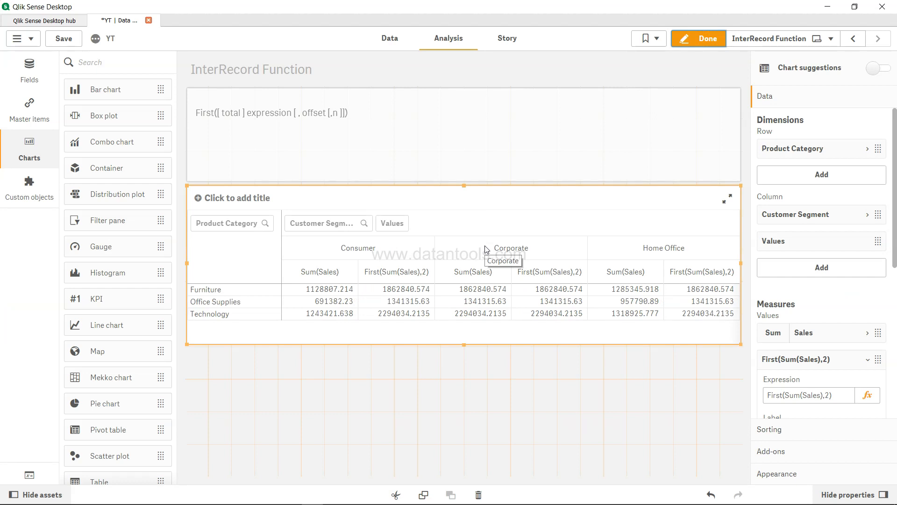
pyautogui.moveTo(267, 139)
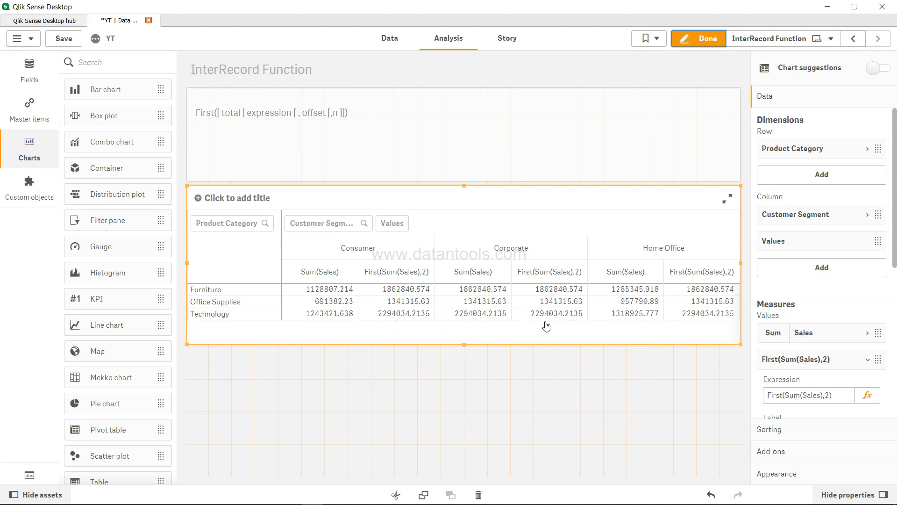
pyautogui.moveTo(470, 267)
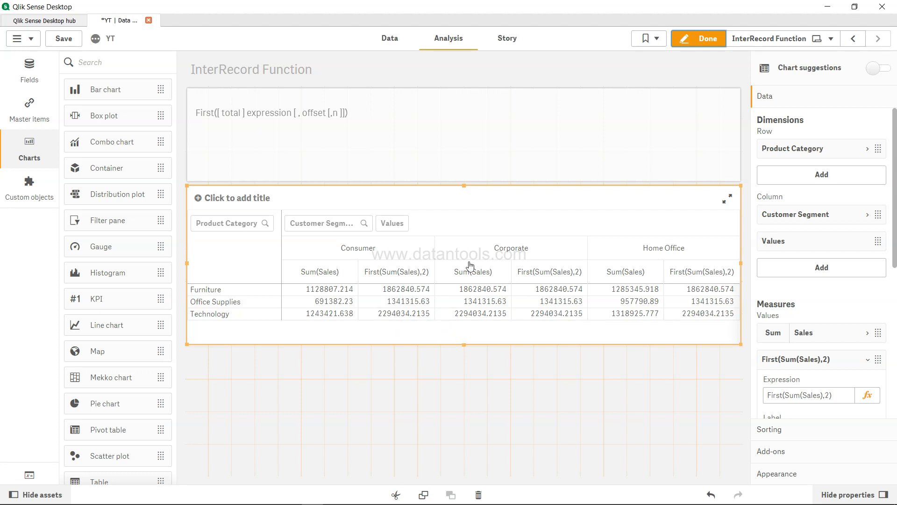
pyautogui.moveTo(532, 311)
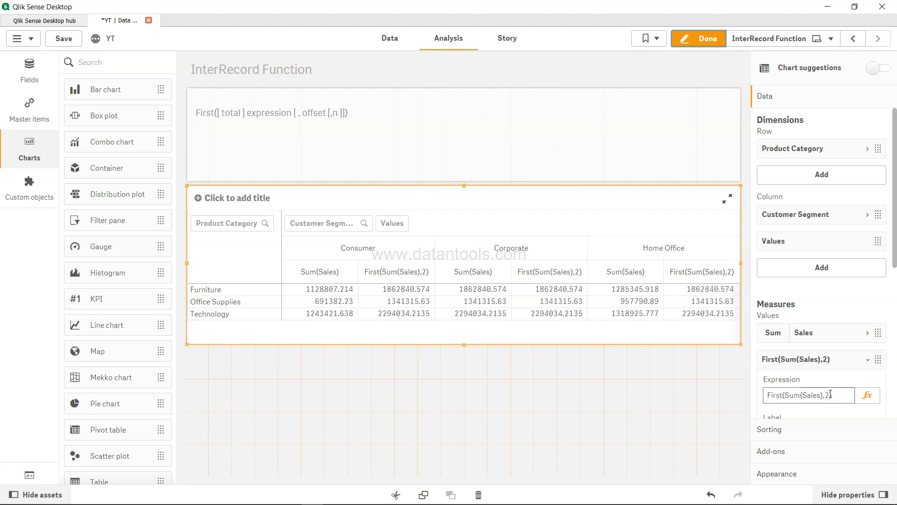
# Step: Open the fx expression editor for the First(Sum(Sales),2) measure
pyautogui.click(868, 395)
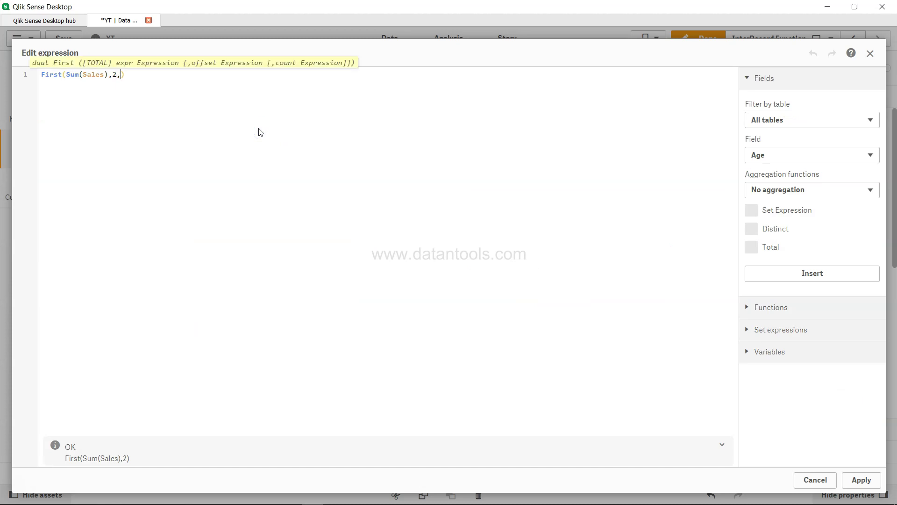
# Step: Rewrite the measure as RangeAVG(First(Sum(Sales),1,2)) and apply it
pyautogui.write('2')
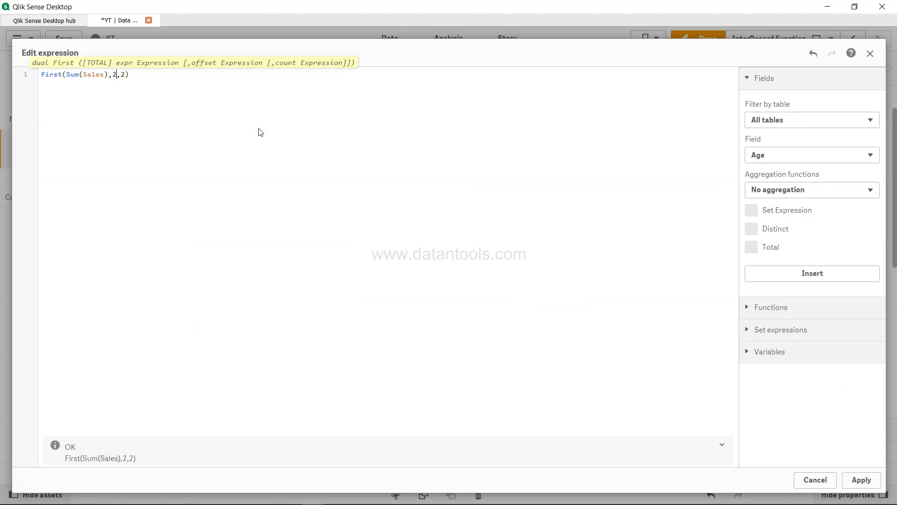
pyautogui.write('1')
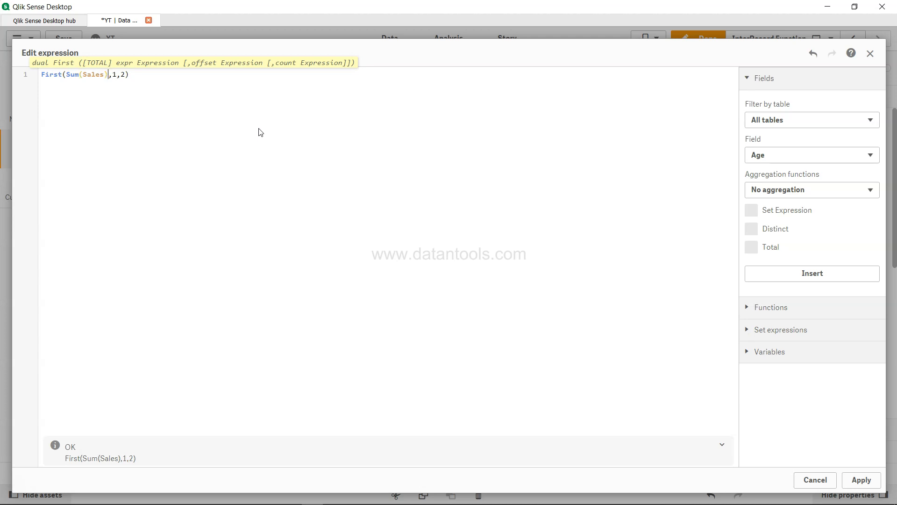
pyautogui.write('RangeAVG(')
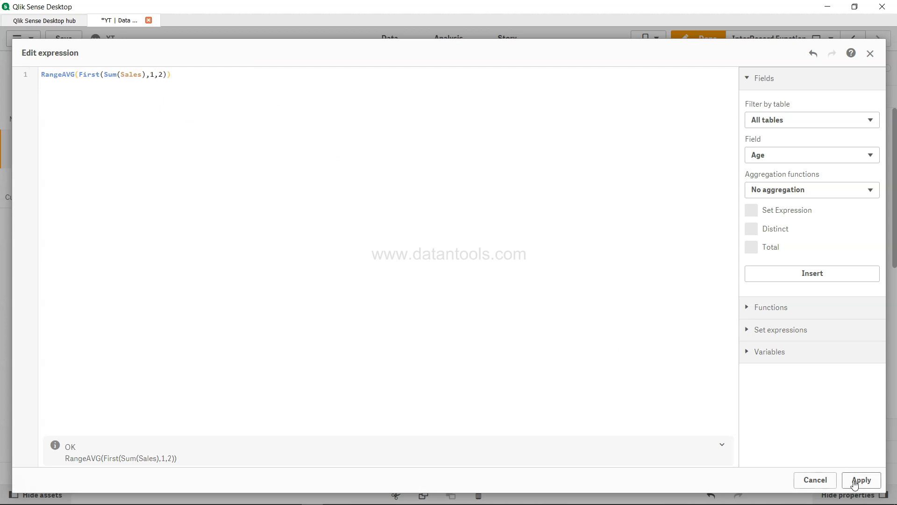
pyautogui.click(860, 480)
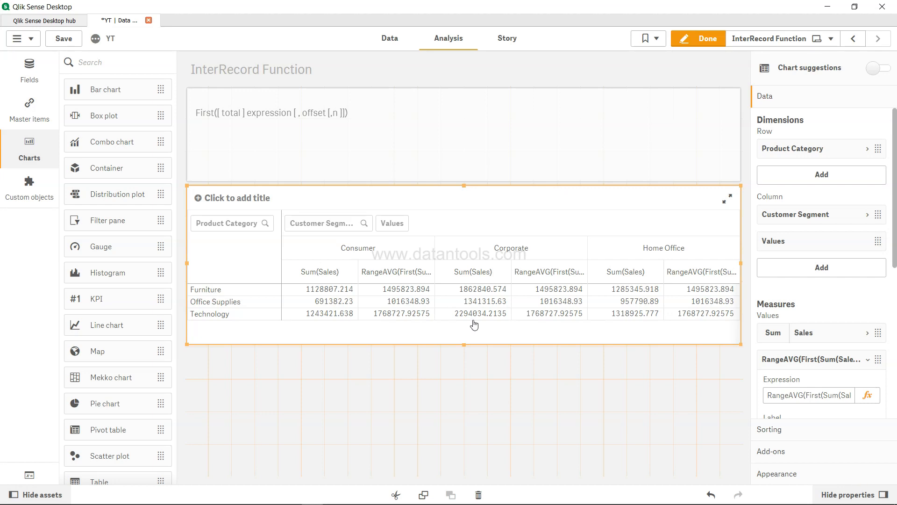
pyautogui.moveTo(329, 297)
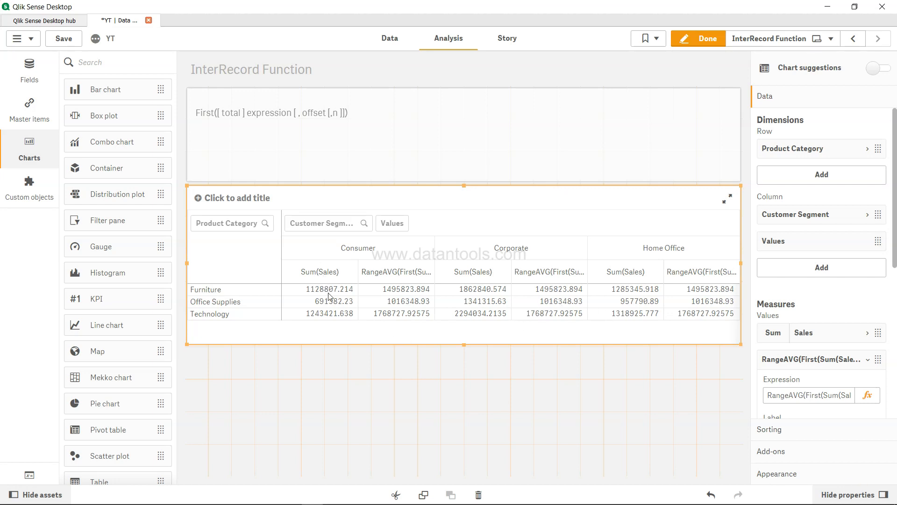
pyautogui.moveTo(489, 331)
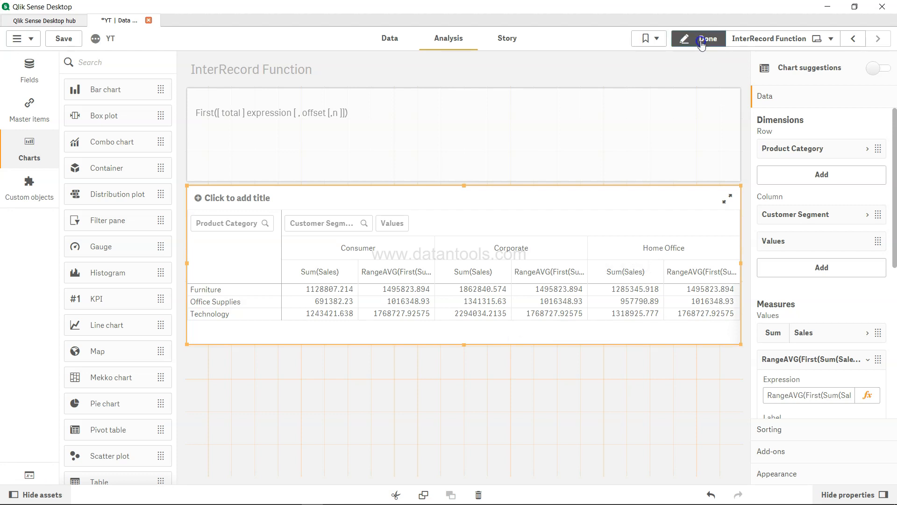
# Step: Exit edit mode to view averaged RangeAVG values across all four segments
pyautogui.click(706, 38)
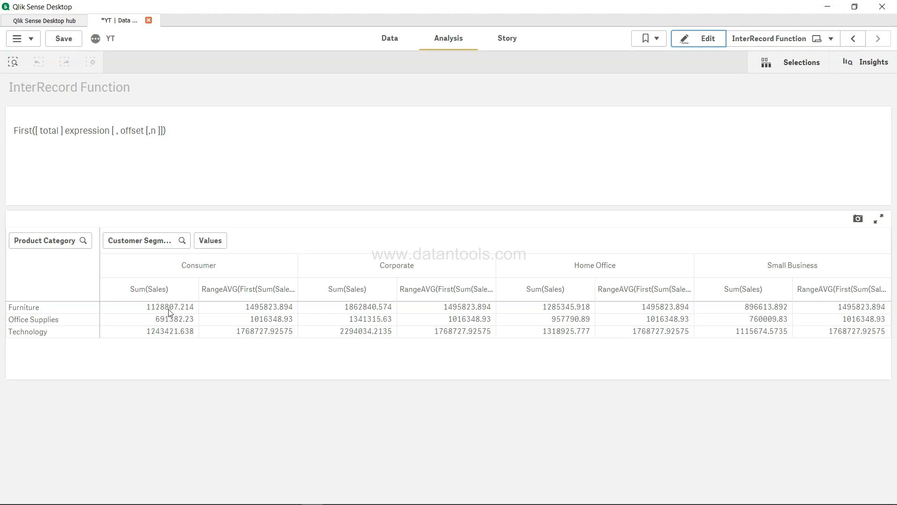
pyautogui.moveTo(376, 312)
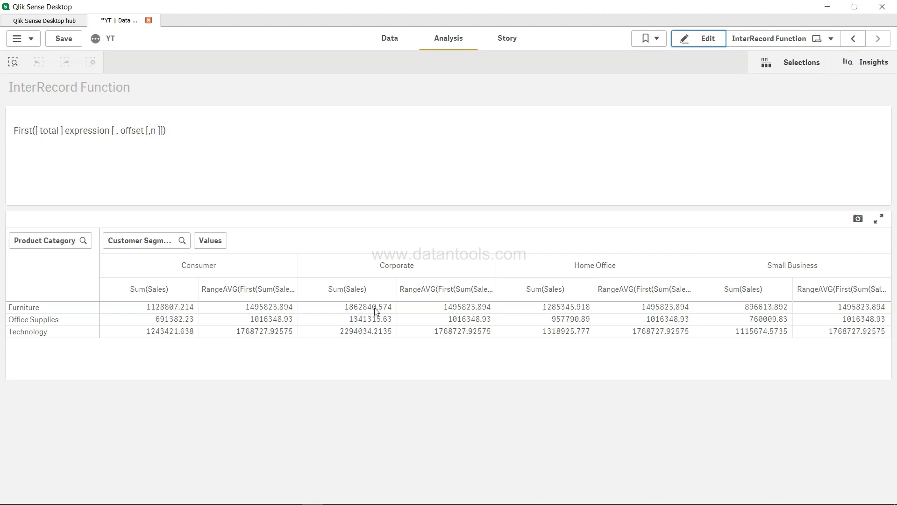
pyautogui.moveTo(250, 315)
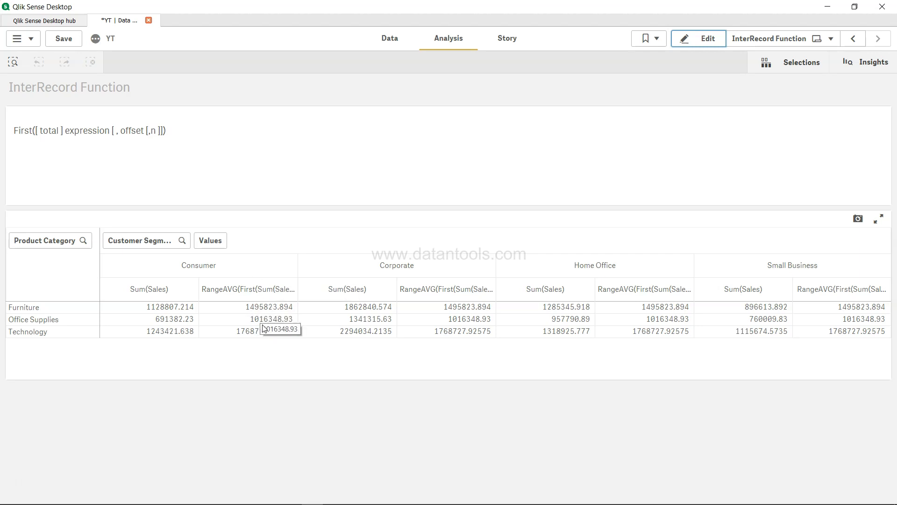
pyautogui.moveTo(240, 403)
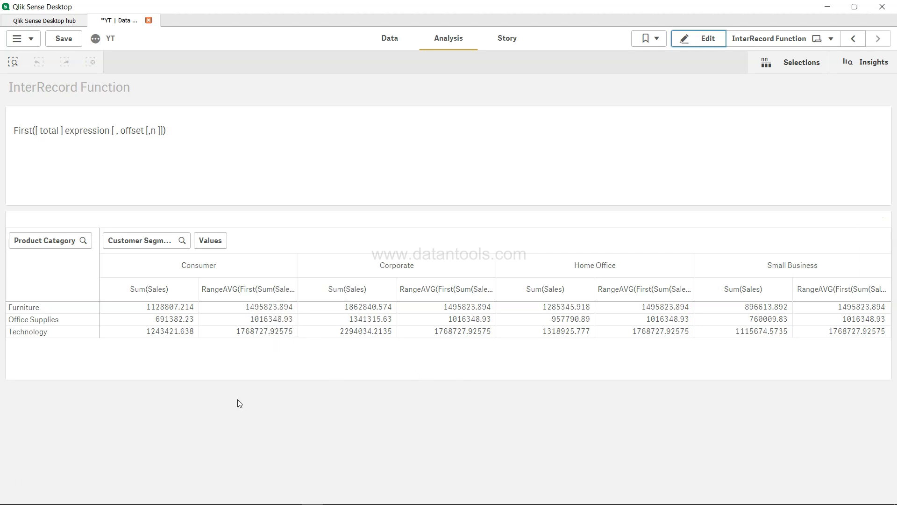
pyautogui.moveTo(634, 357)
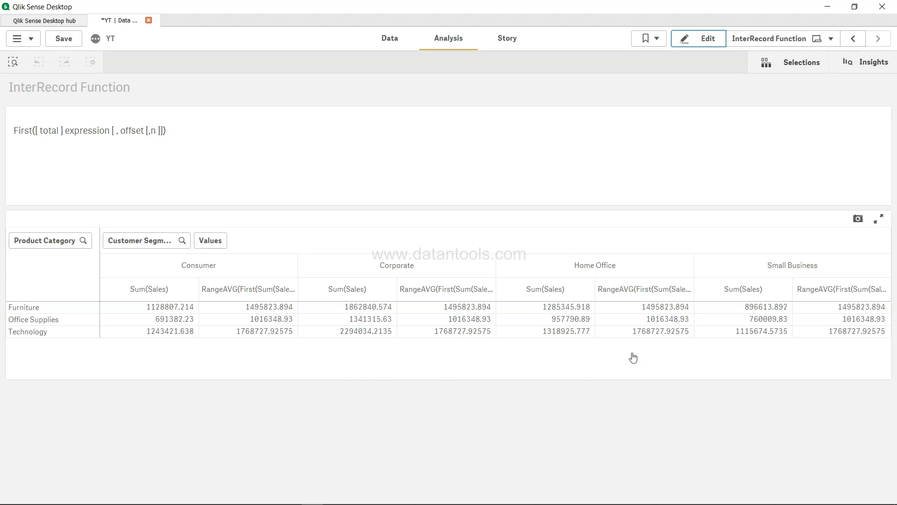
pyautogui.moveTo(845, 317)
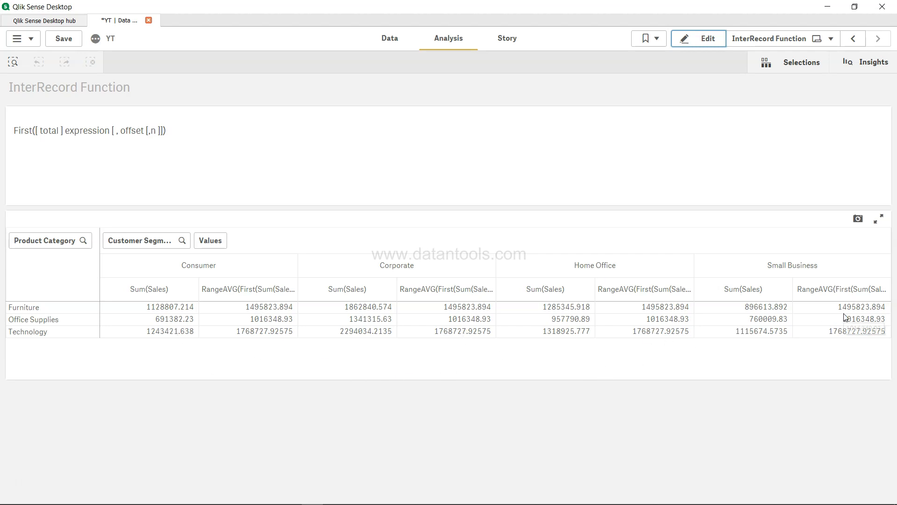
pyautogui.moveTo(846, 317)
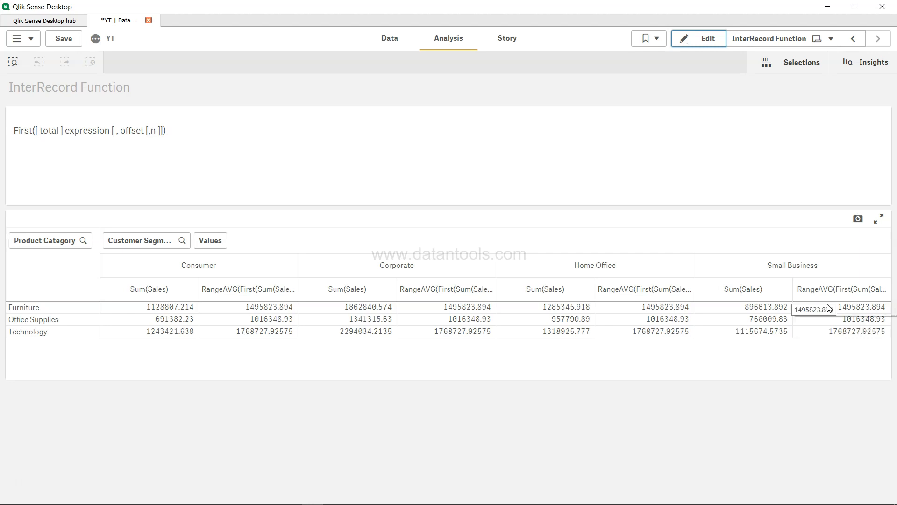
pyautogui.moveTo(166, 133)
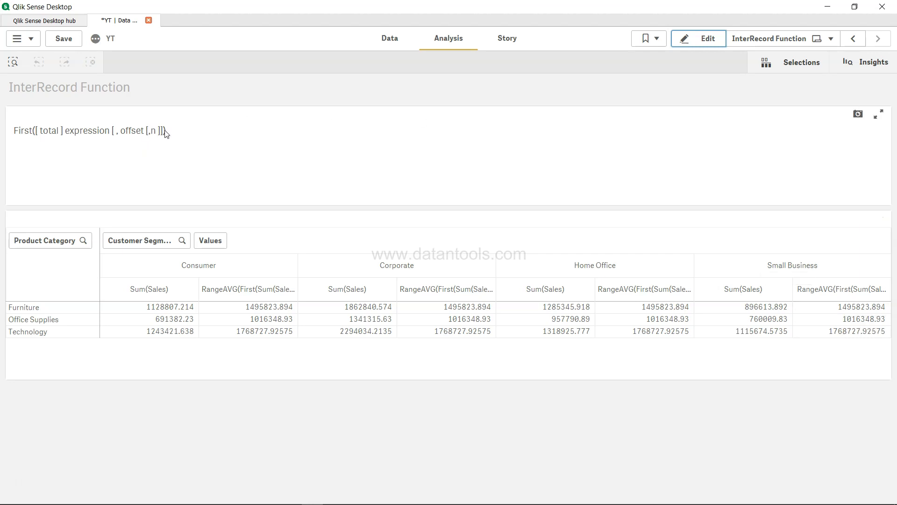